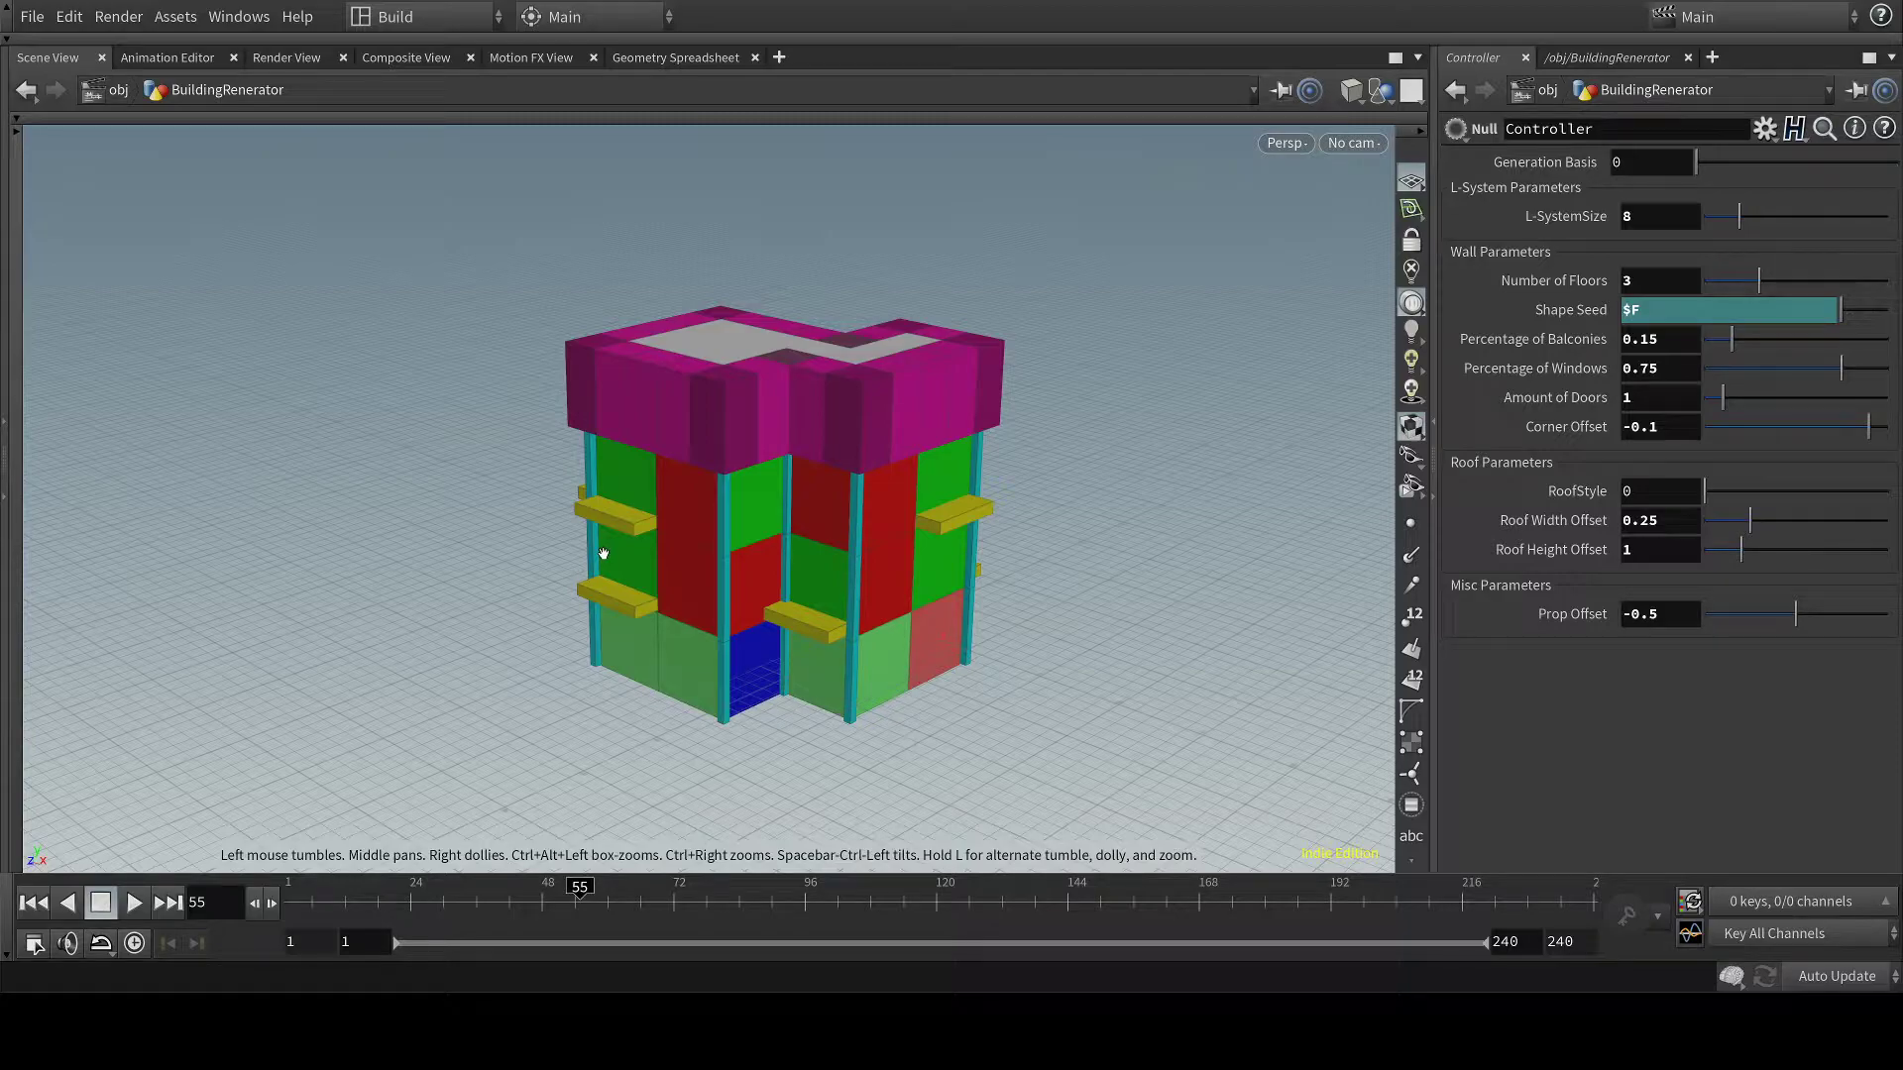
mouse_move(1156, 597)
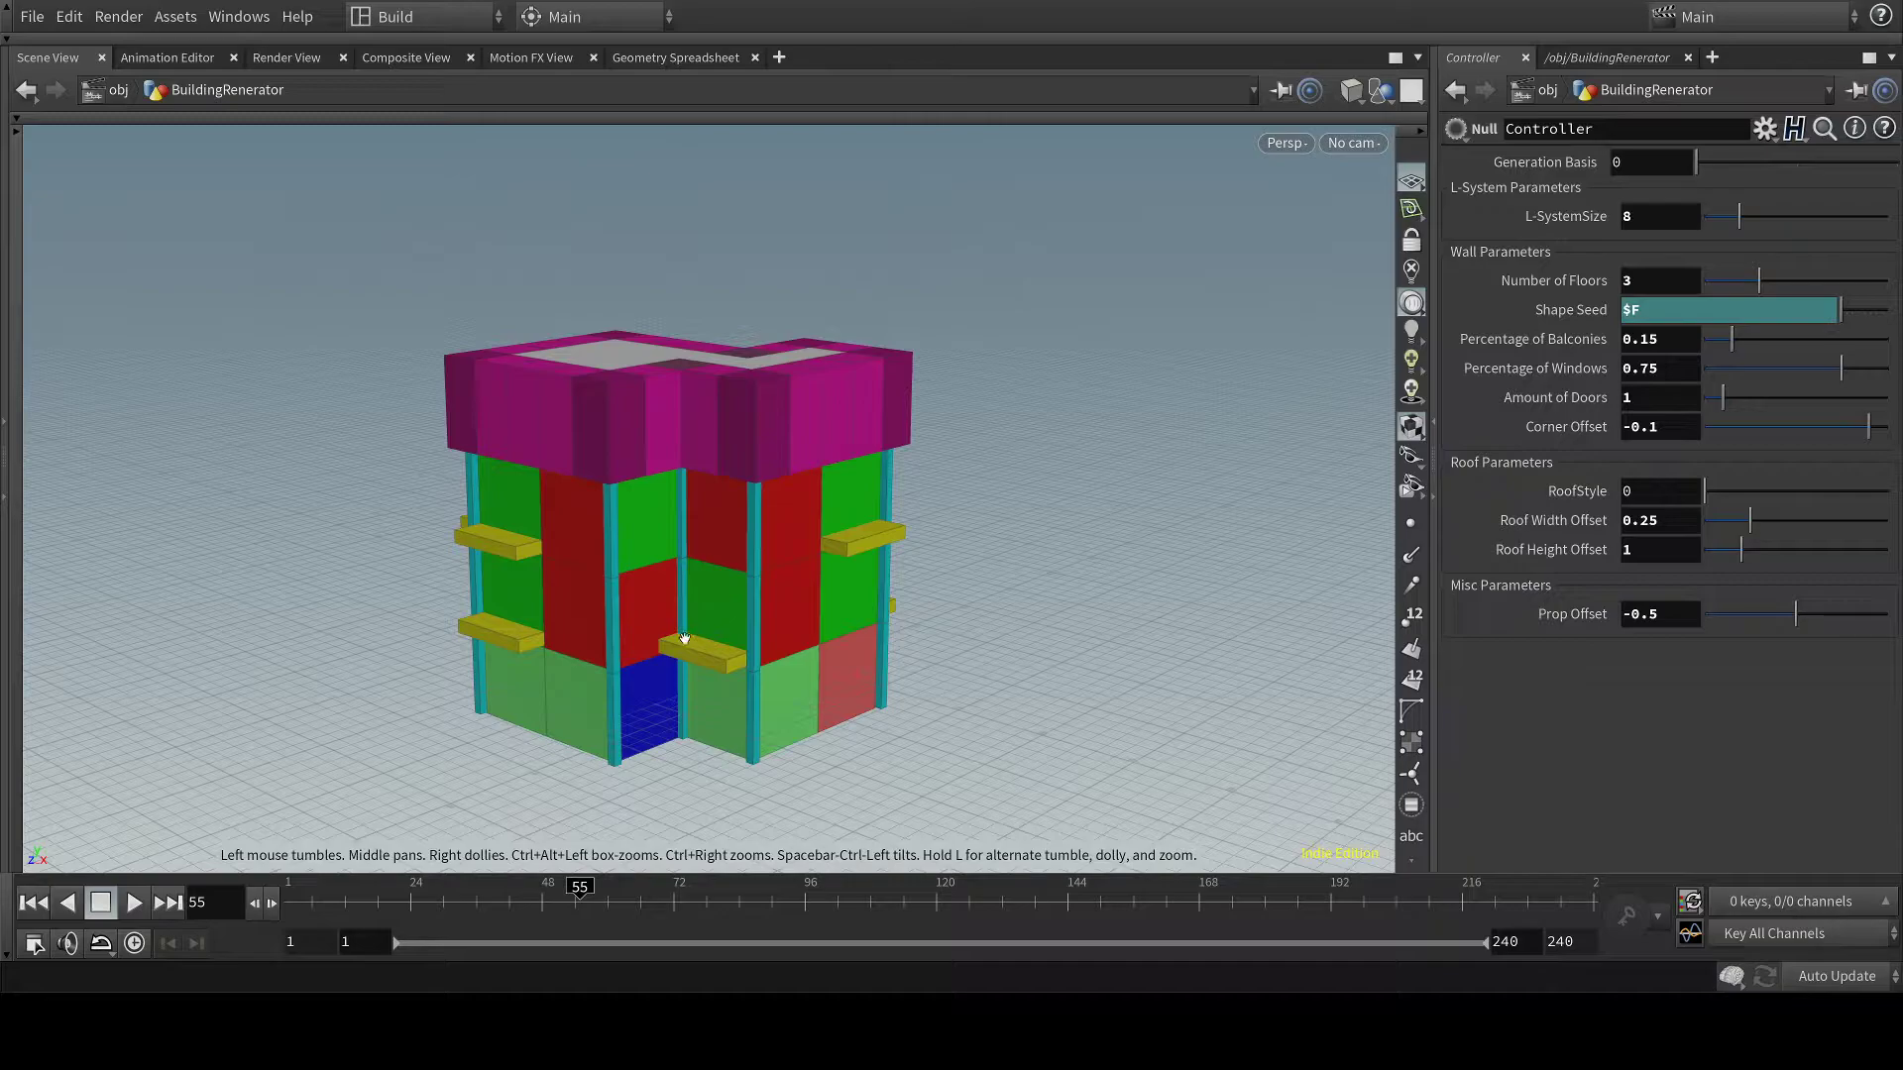
mouse_move(805, 695)
text(20)
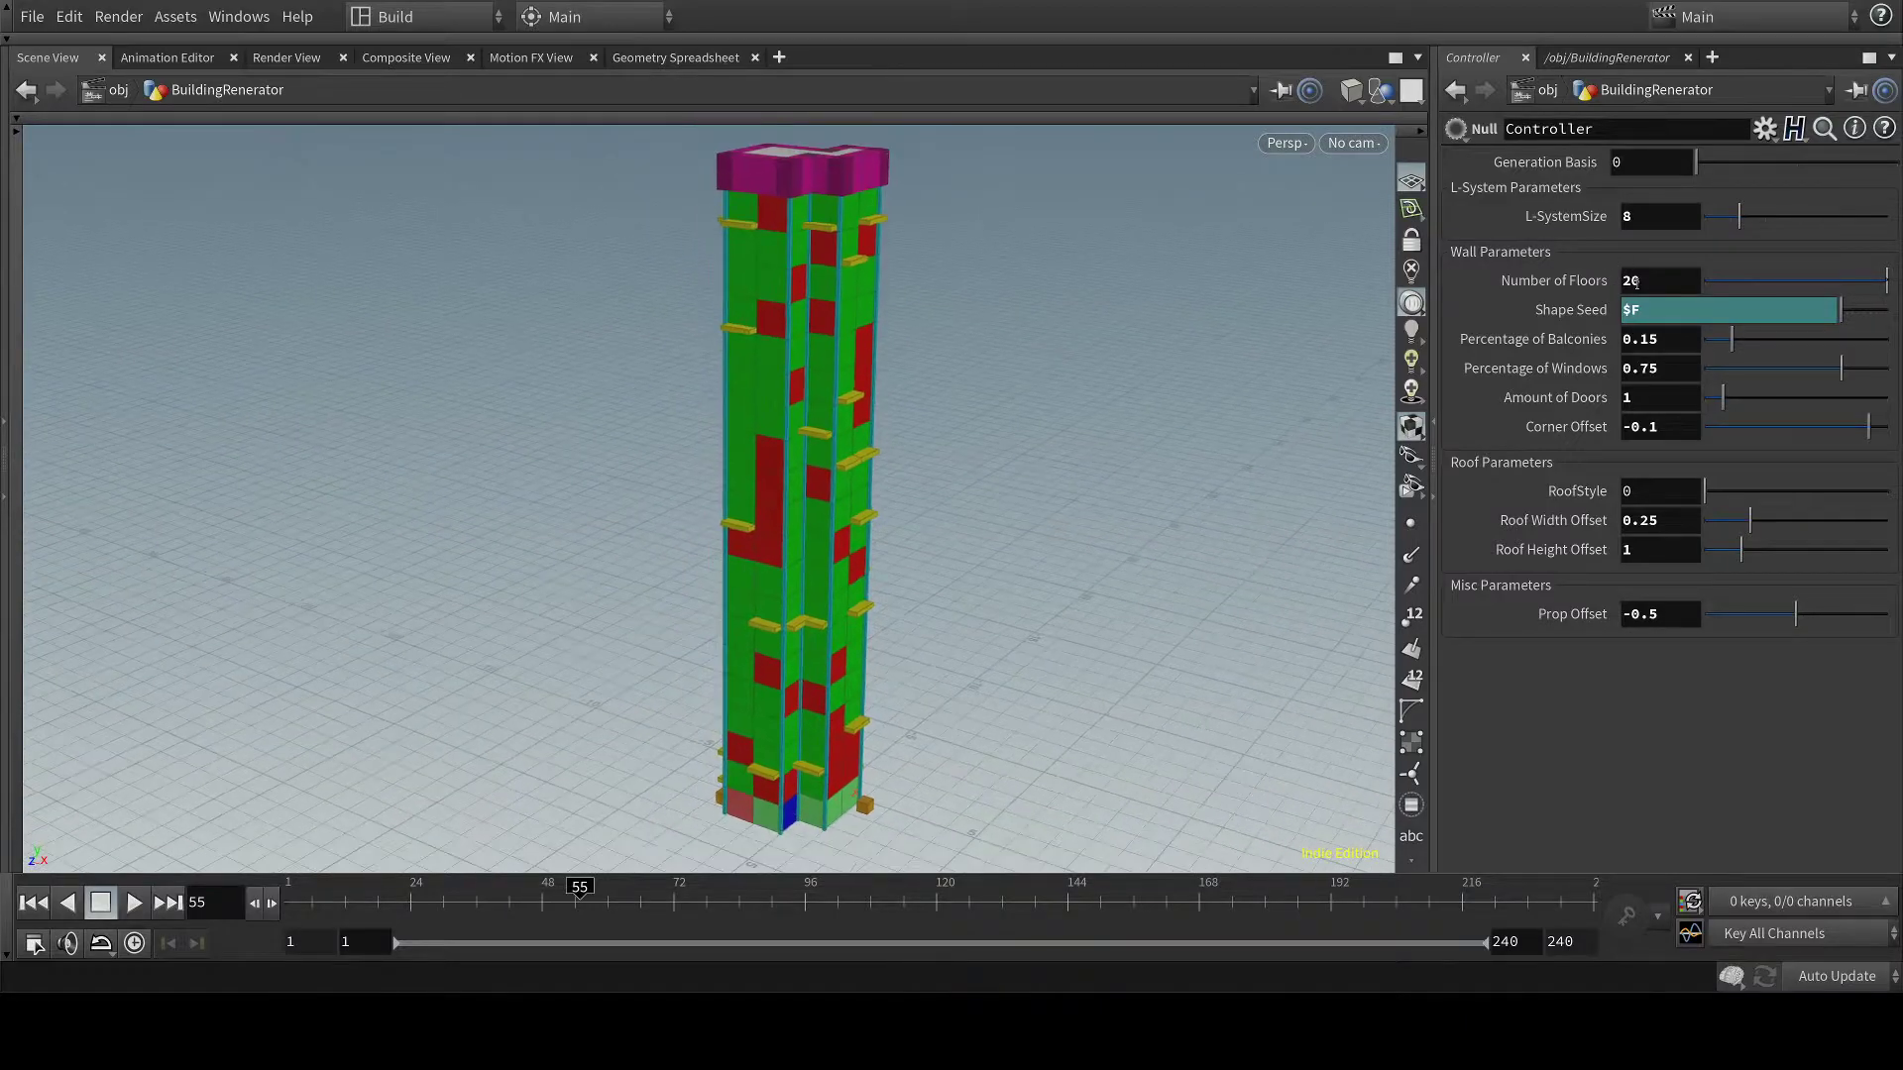
Step the timeline to frame 3 to regenerate a new building variant with scattered props.
text(3)
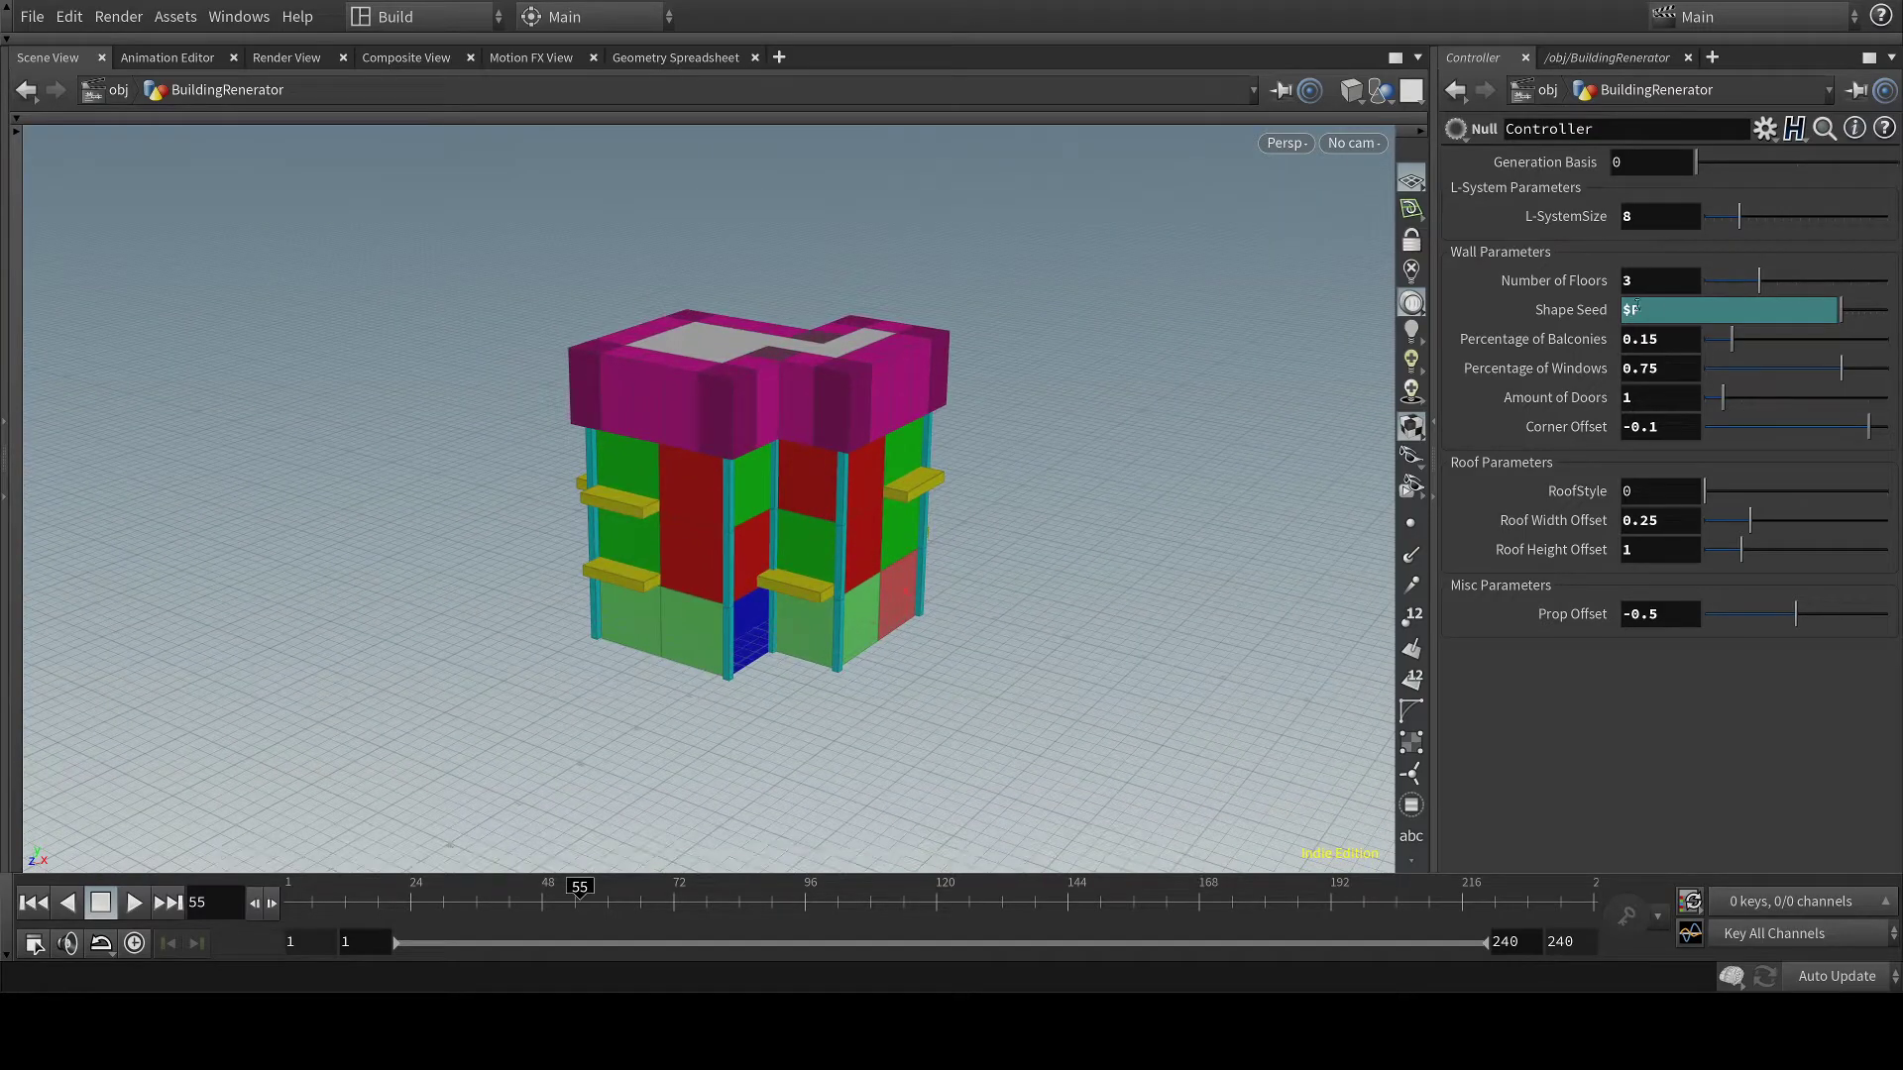
mouse_move(708, 837)
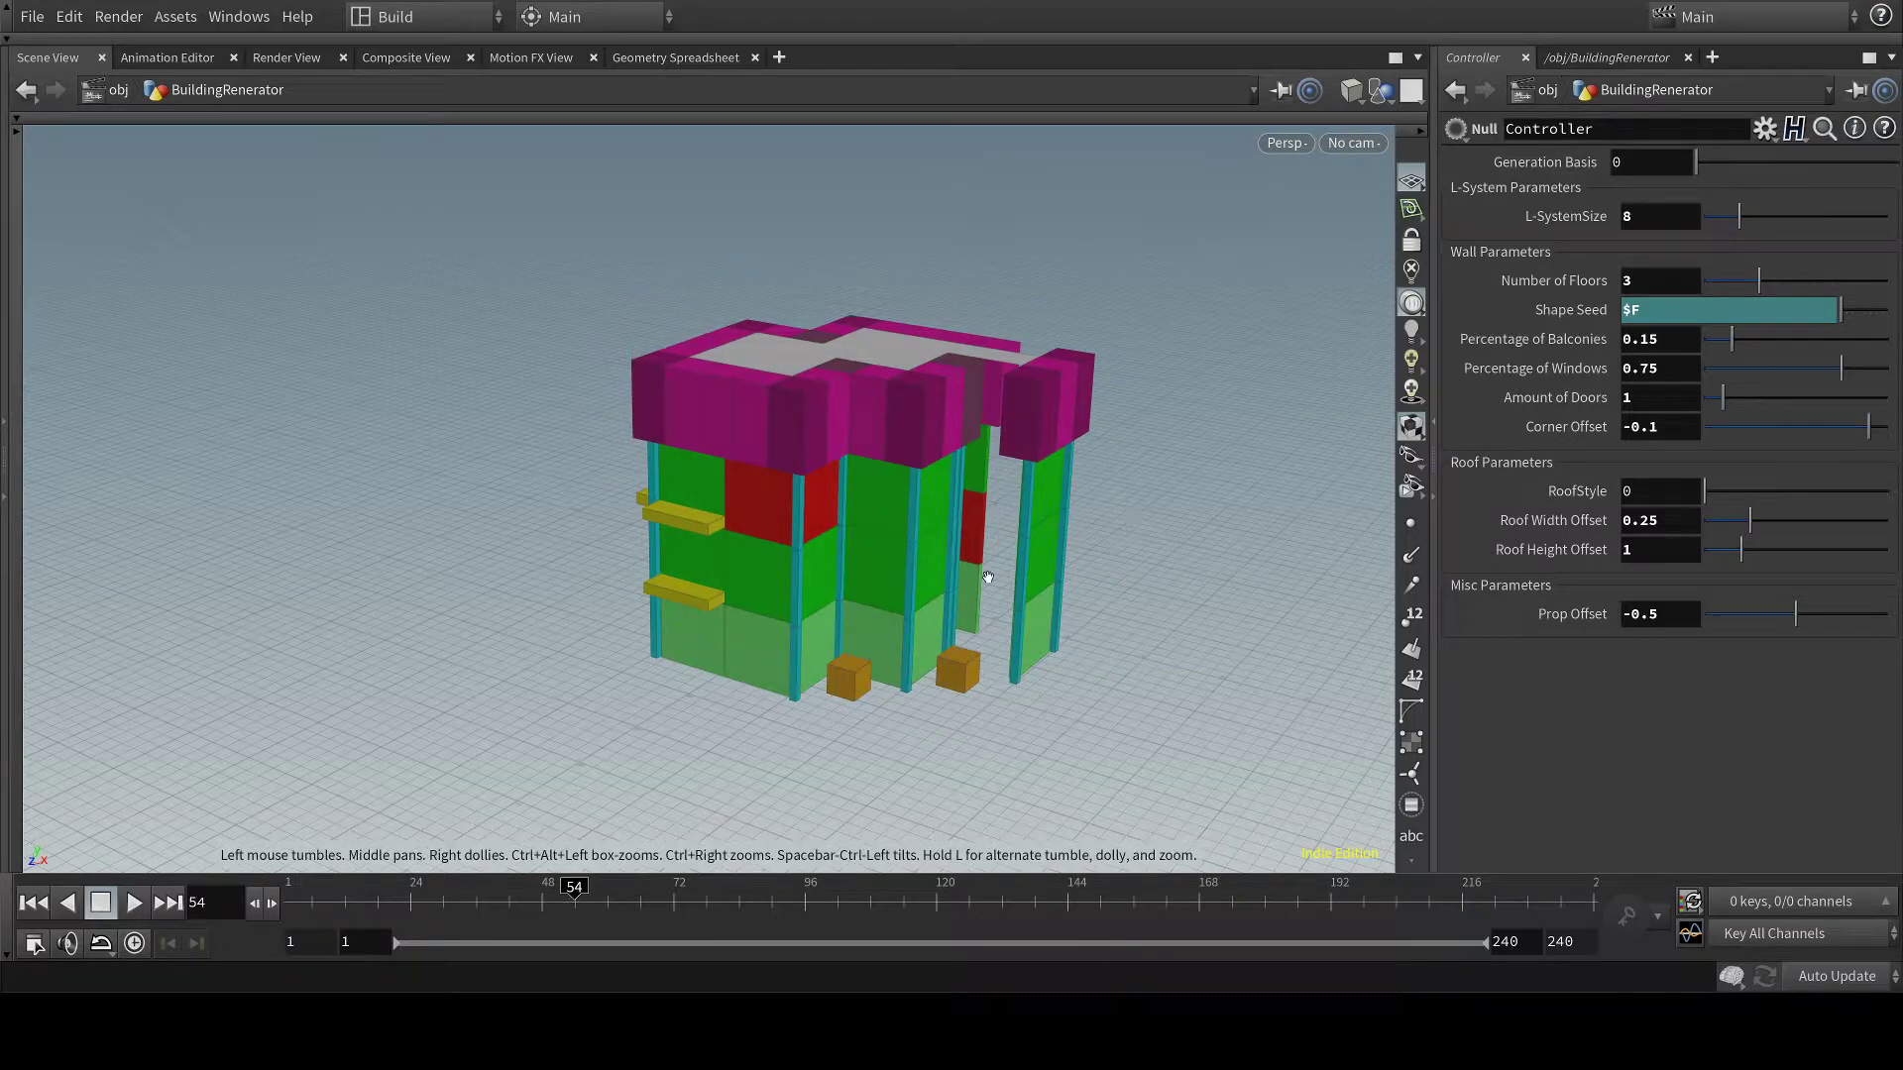
click(134, 902)
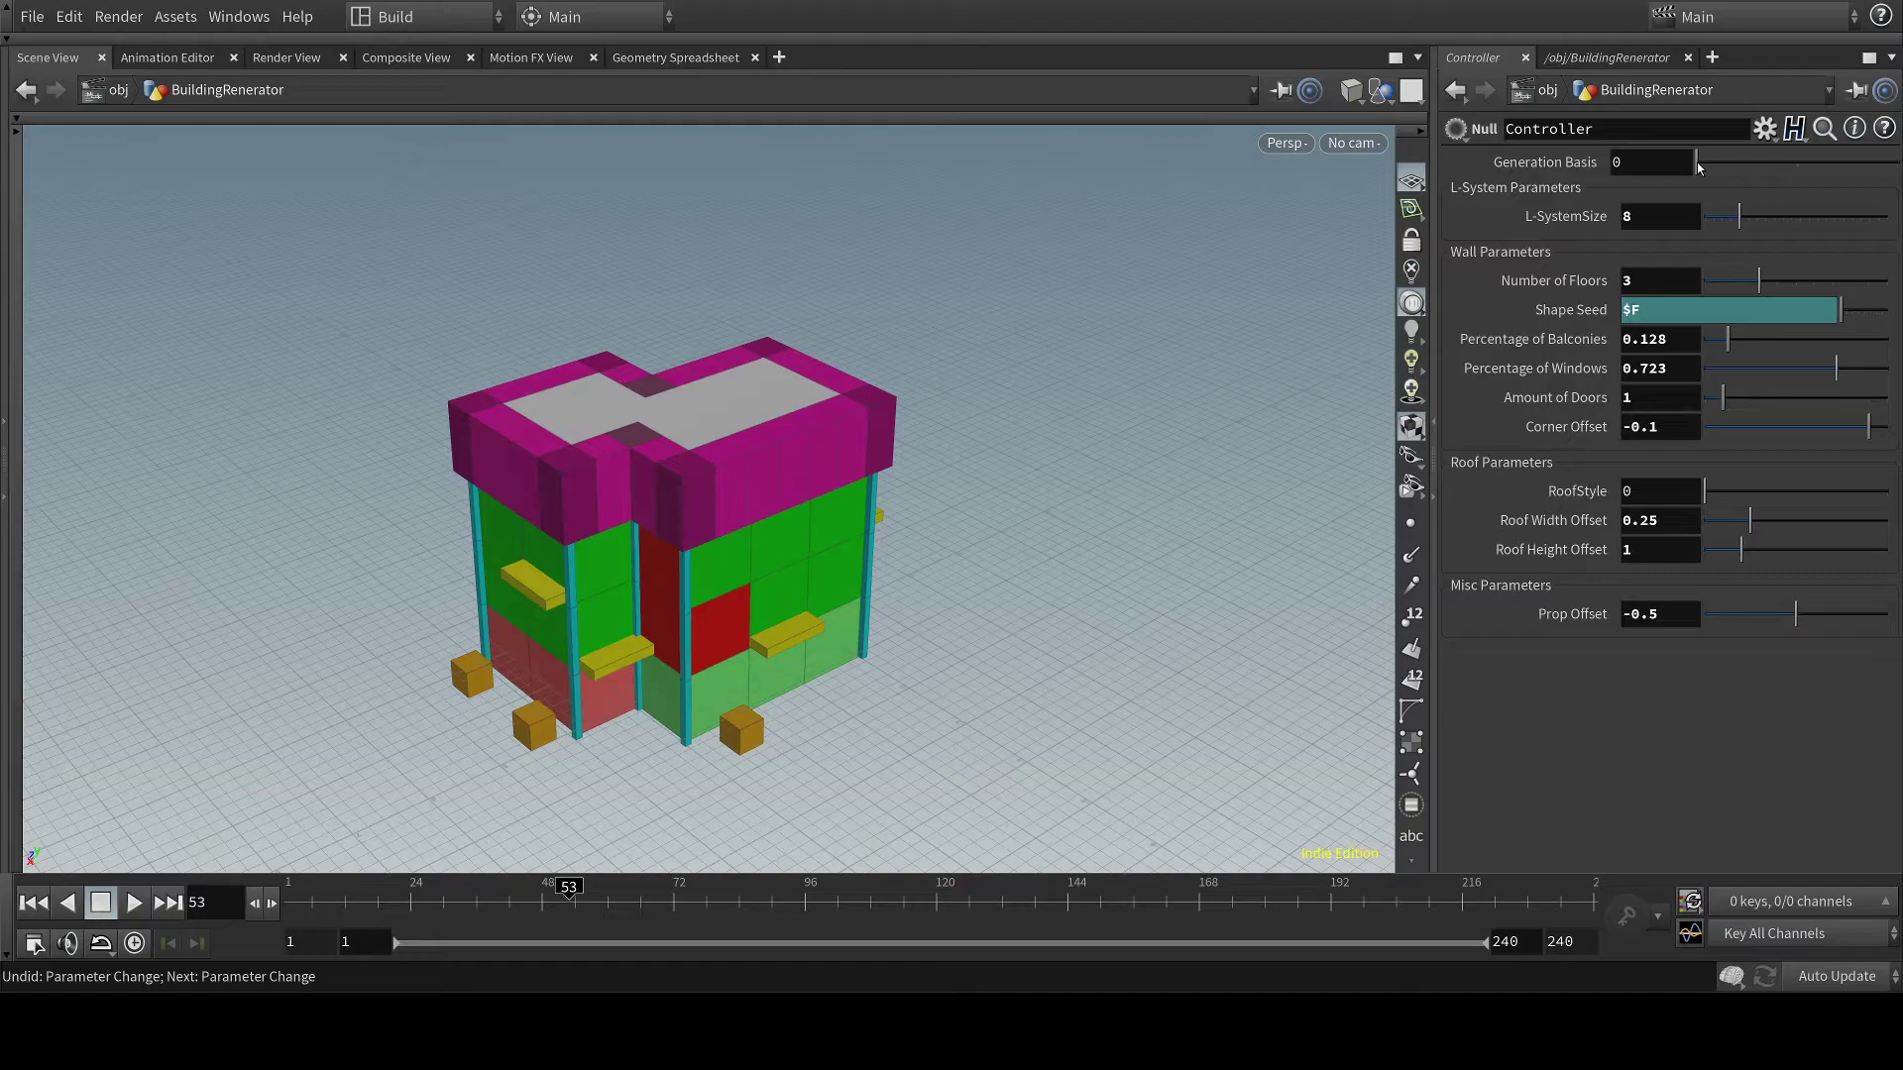
mouse_move(1712, 169)
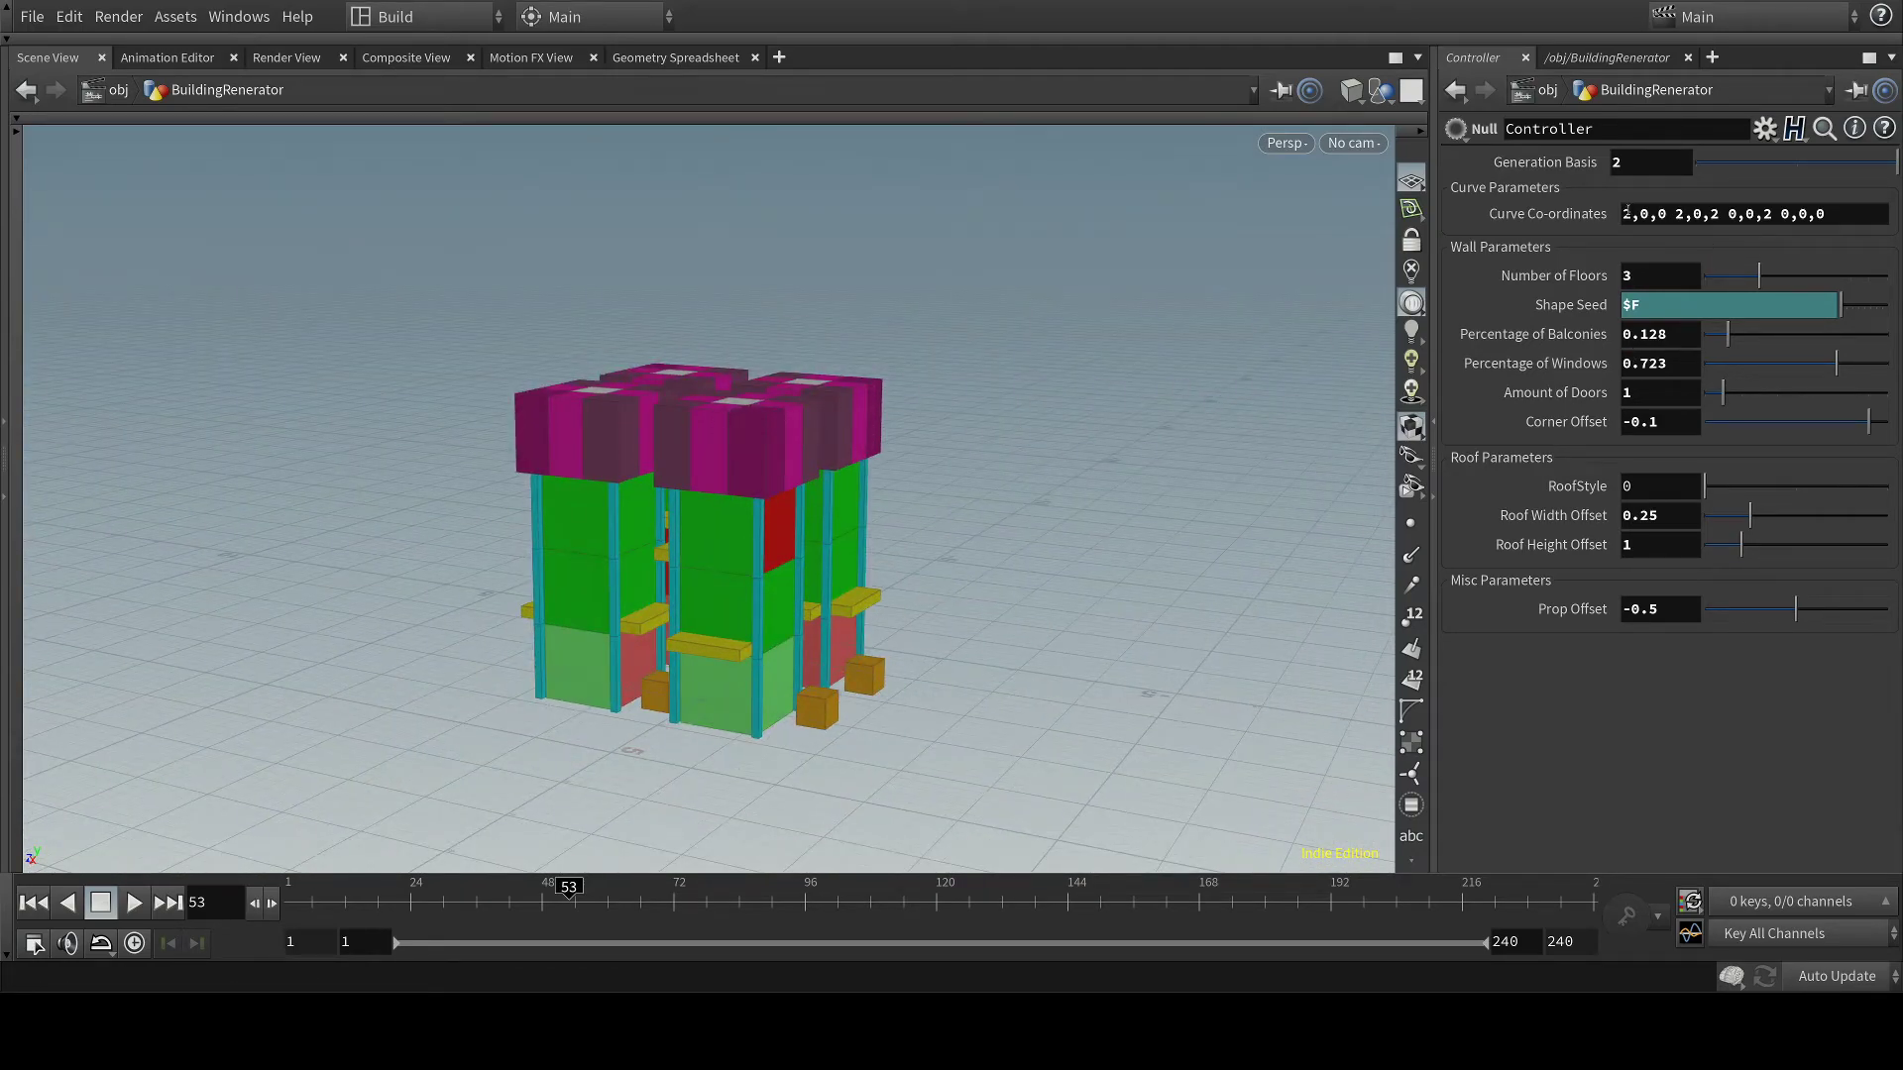
Change the curve coordinates to 3,0,0 3,0,3 0,0,3 0,0,0 to spread the towers apart.
click(1747, 214)
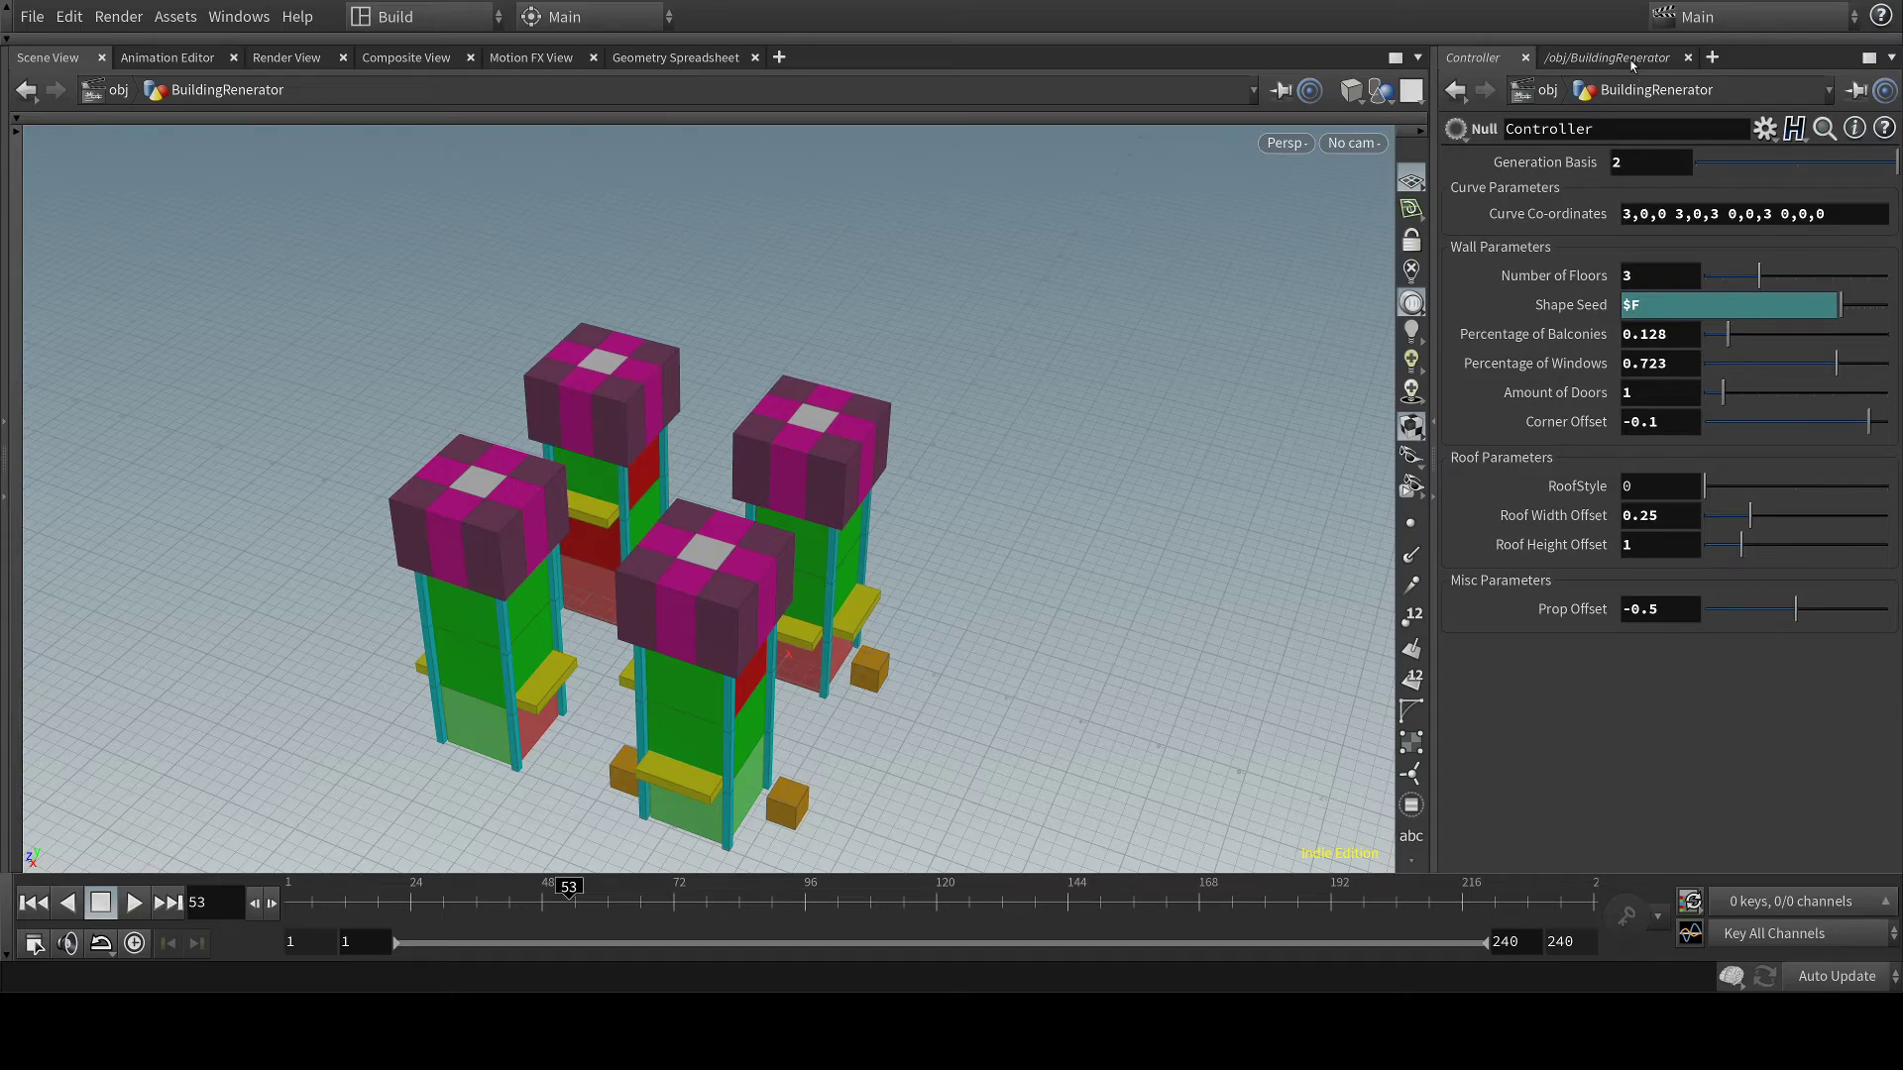
Open the /obj/BuildingRenerator network and zoom out over its node graph.
click(1605, 57)
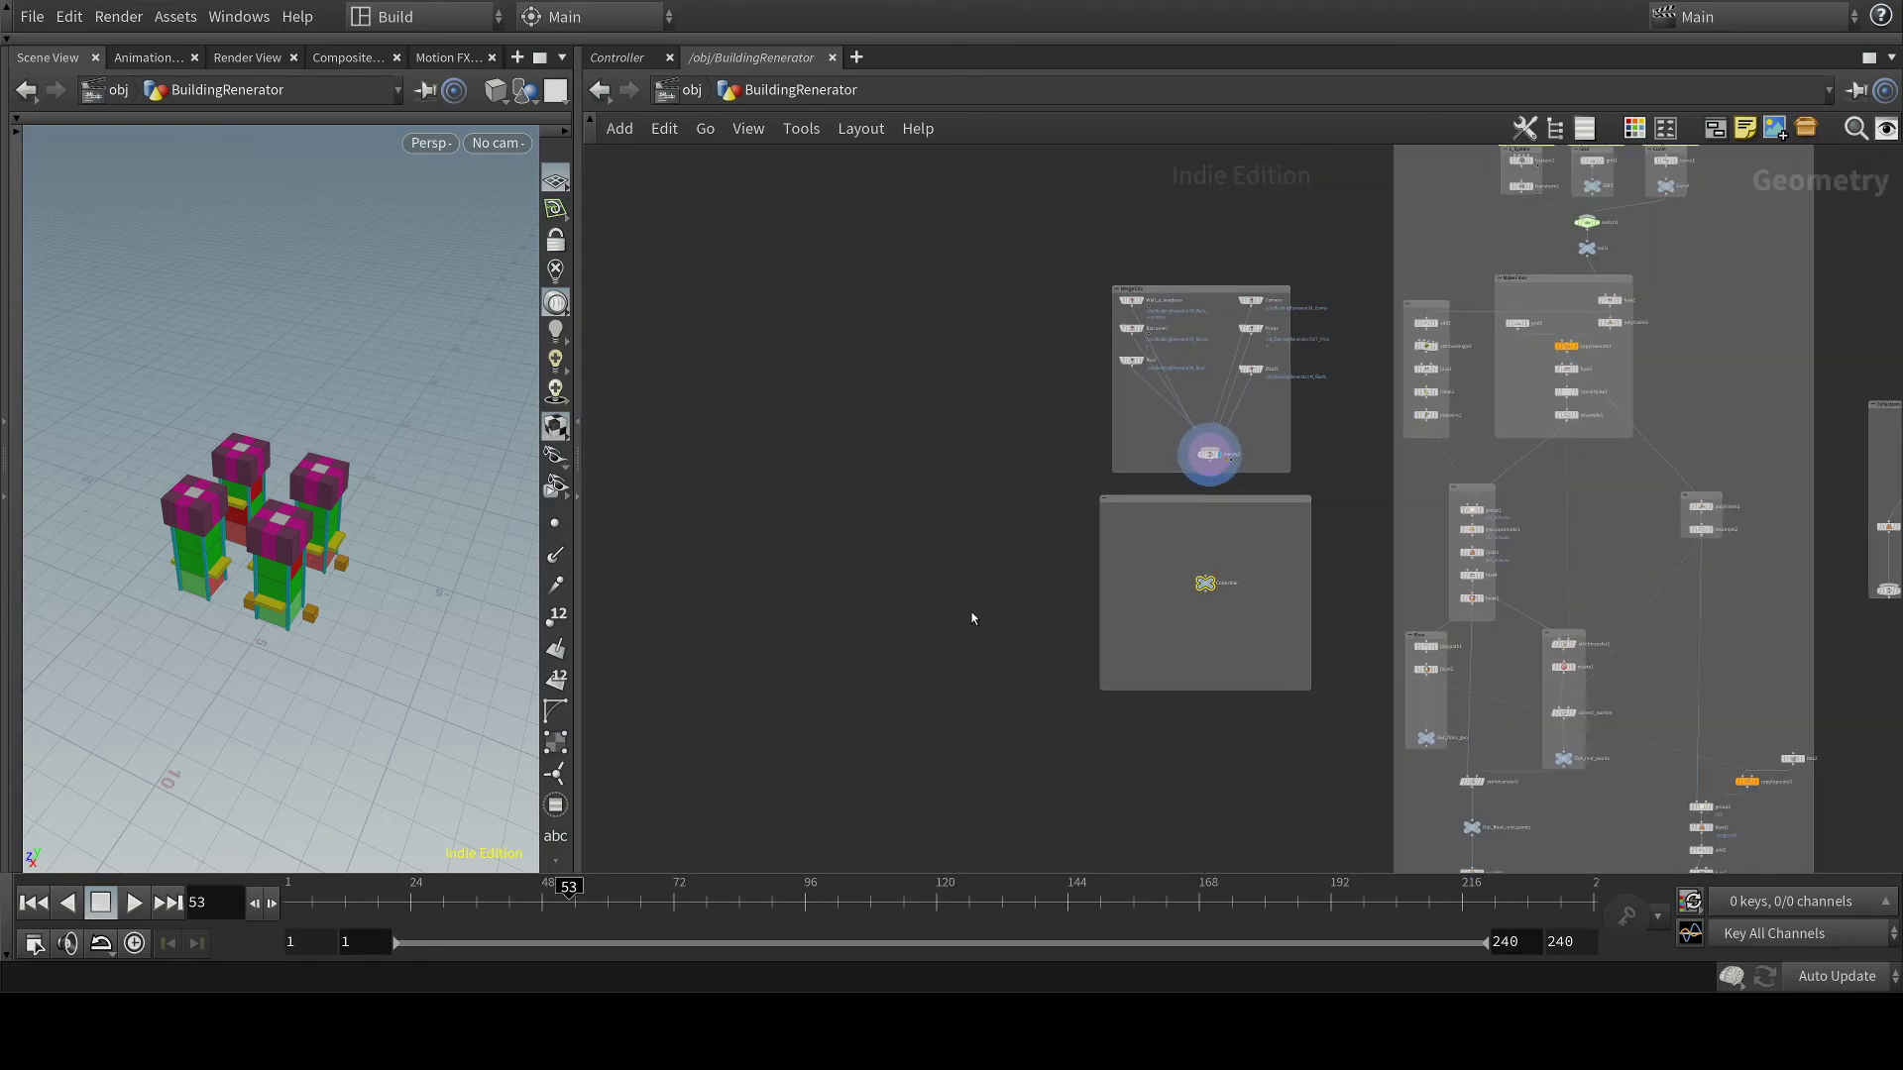
scroll(down, 3)
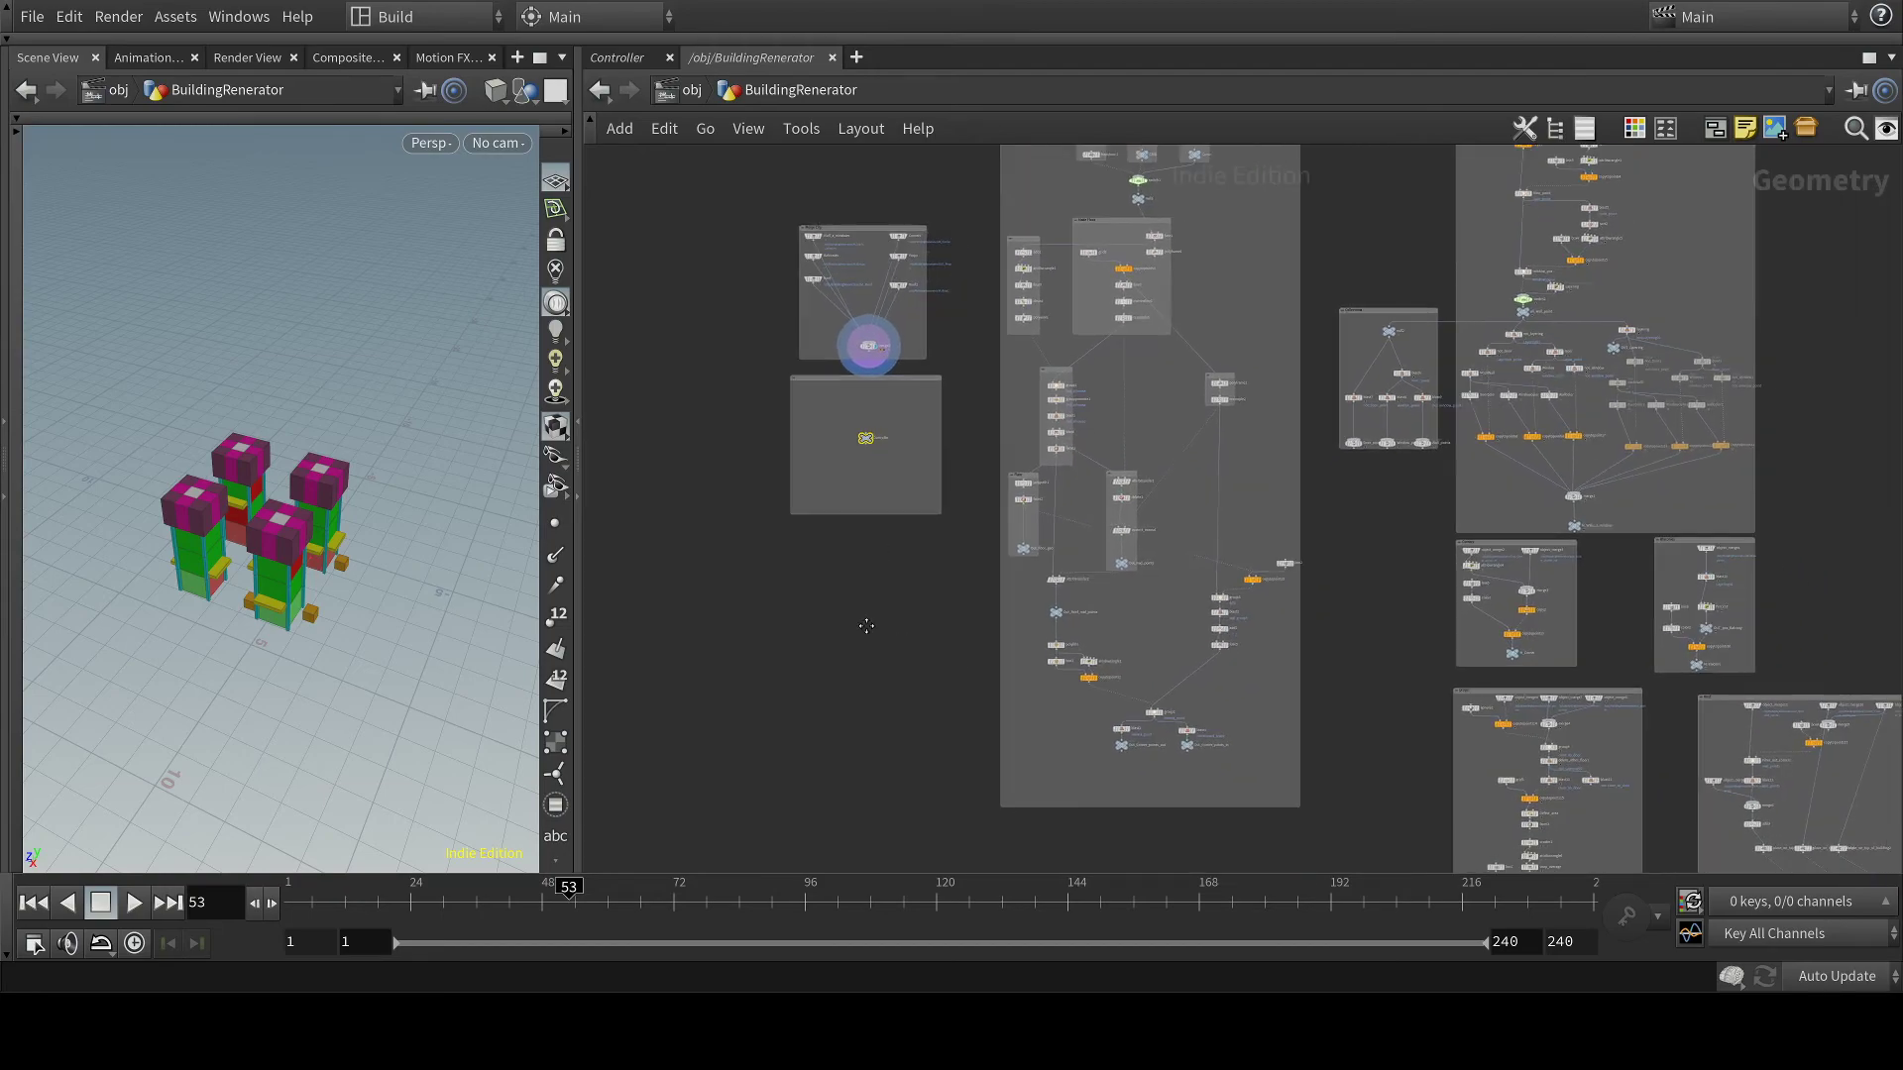